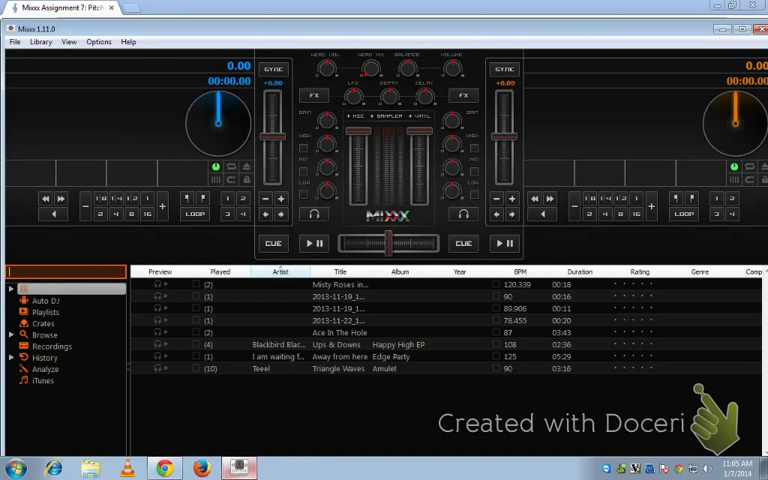
Load Teeel's Triangle Waves onto Deck 1 and seek about 48 seconds into it
{"action": "double_click", "coordinate": [340, 368]}
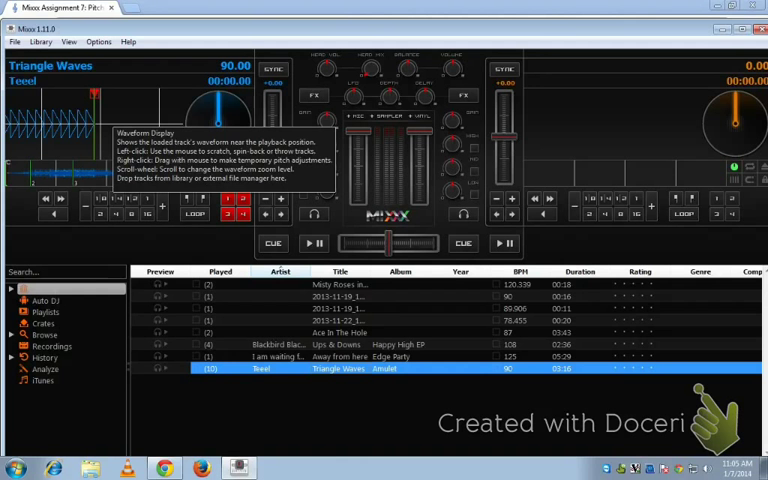
{"action": "left_click", "coordinate": [314, 243]}
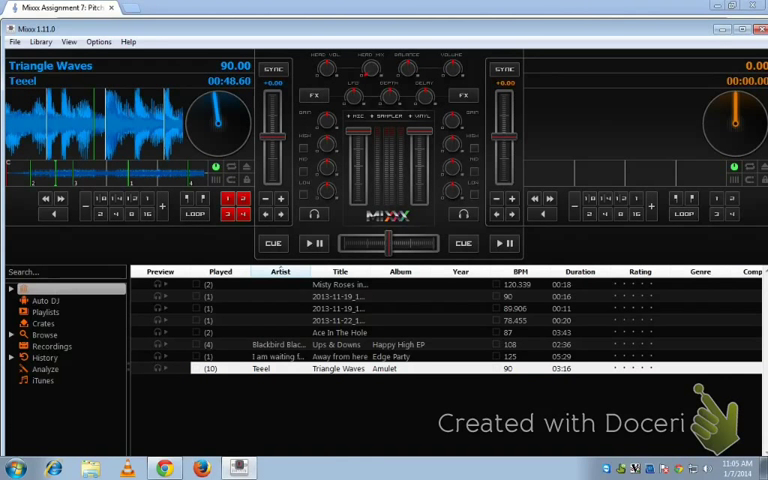
{"action": "left_click", "coordinate": [313, 243]}
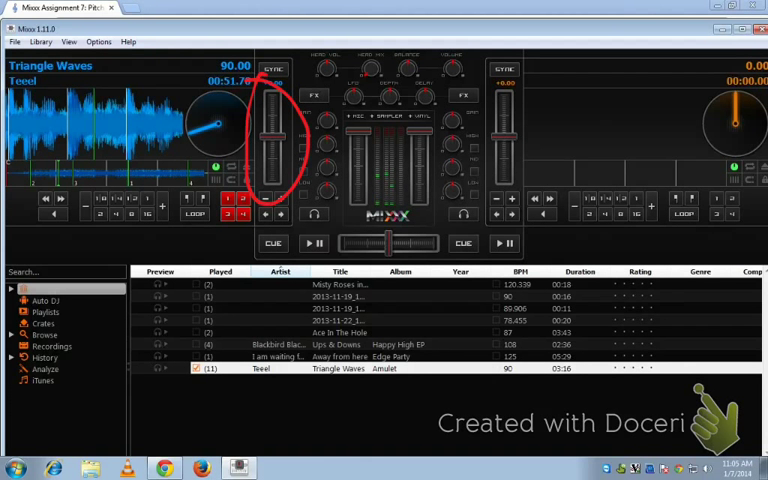
{"action": "left_click_drag", "start_coordinate": [510, 70], "coordinate": [510, 200]}
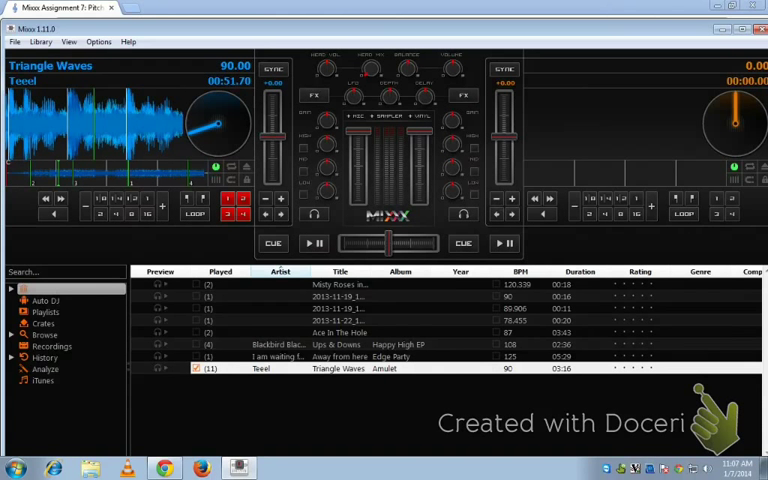
Play Triangle Waves at 90.60 BPM, pause at 1:38.13, then show and dismiss Options
{"action": "left_click", "coordinate": [314, 243]}
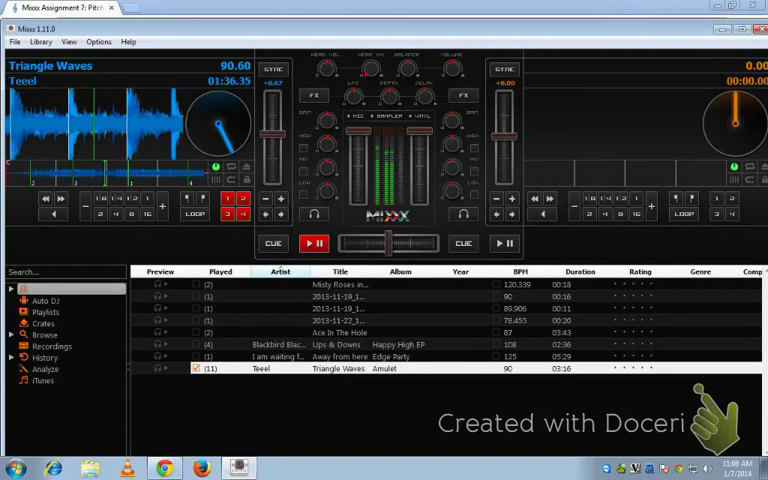
{"action": "left_click", "coordinate": [313, 243]}
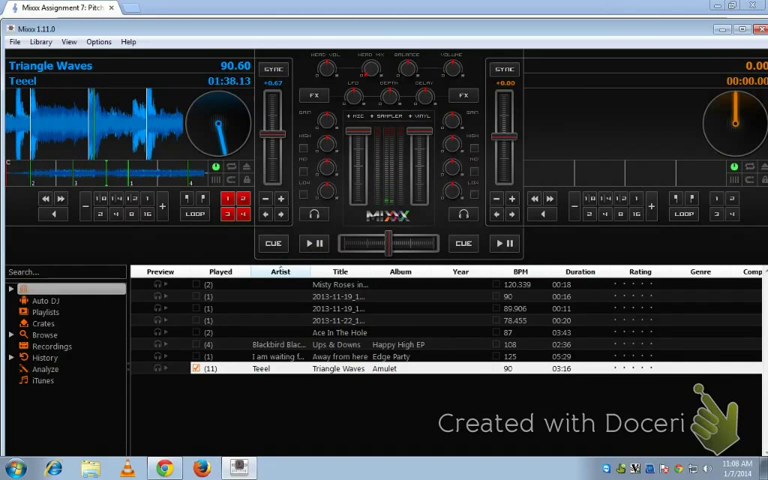
{"action": "left_click", "coordinate": [98, 41]}
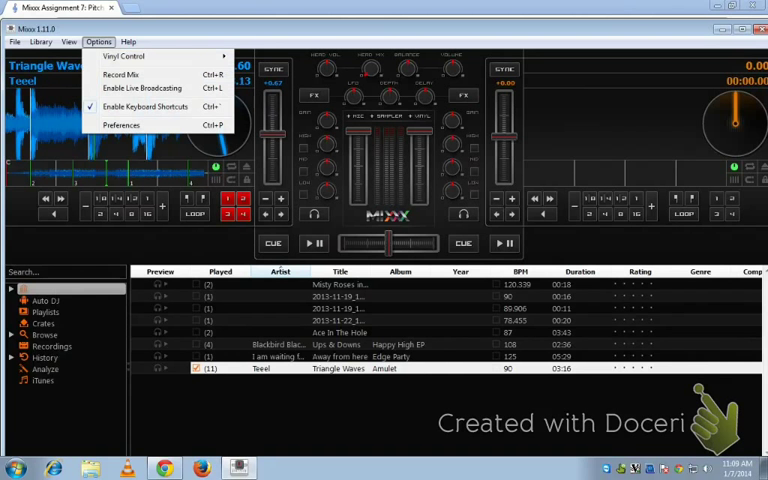
{"action": "left_click", "coordinate": [98, 42]}
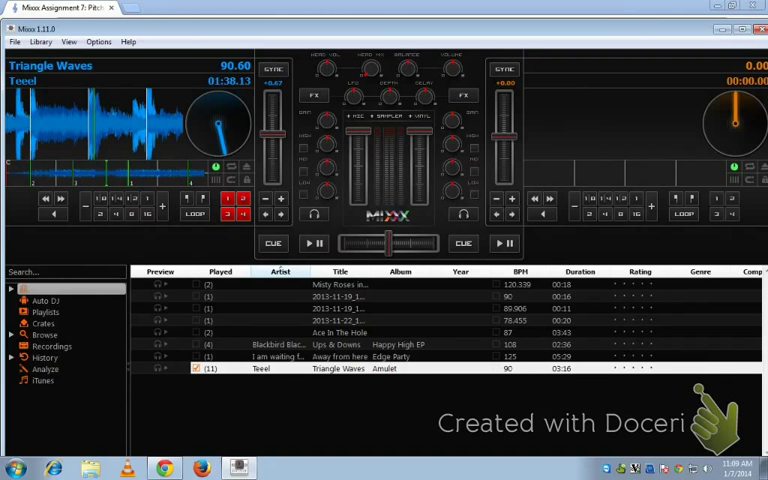